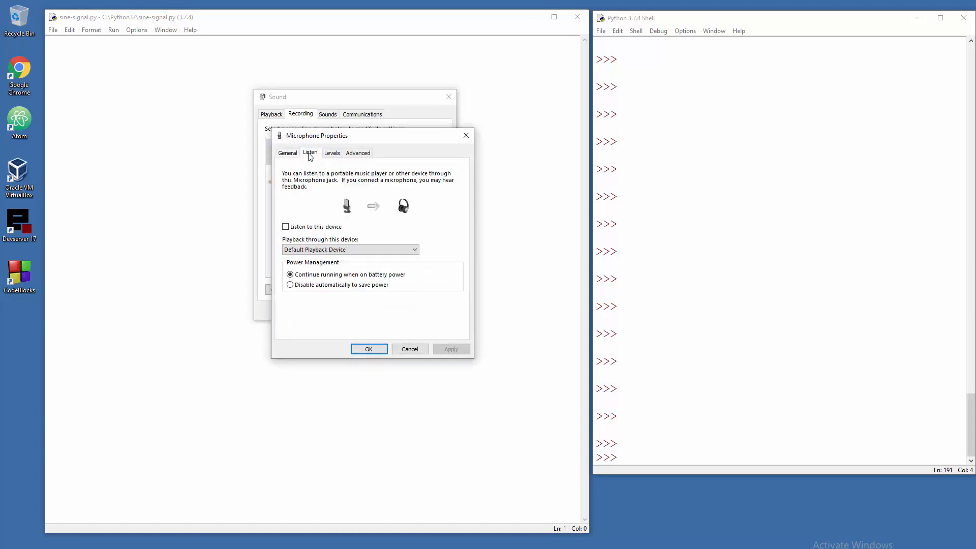
Enable 'Listen to this device' for the microphone, apply it, and close Sound settings
{"action": "left_click", "coordinate": [286, 226]}
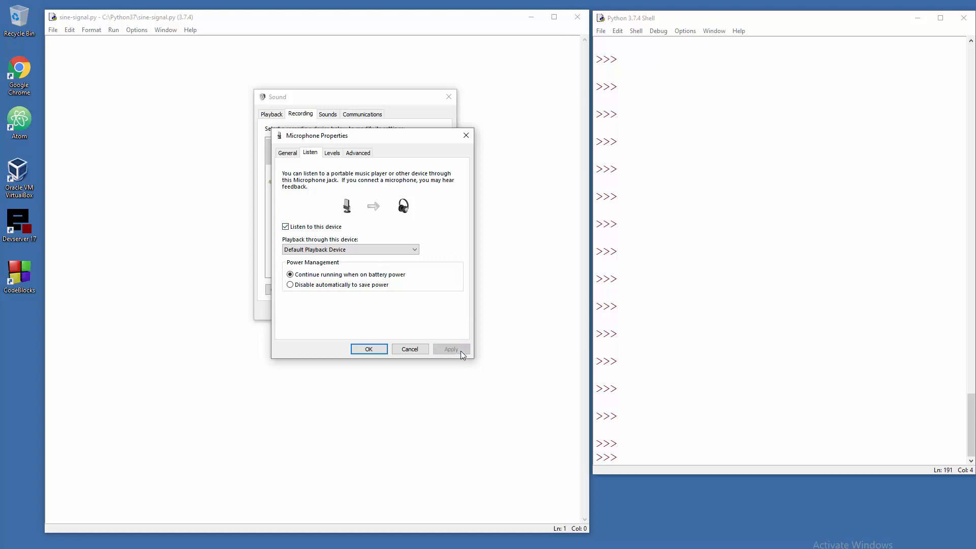
{"action": "left_click", "coordinate": [285, 227]}
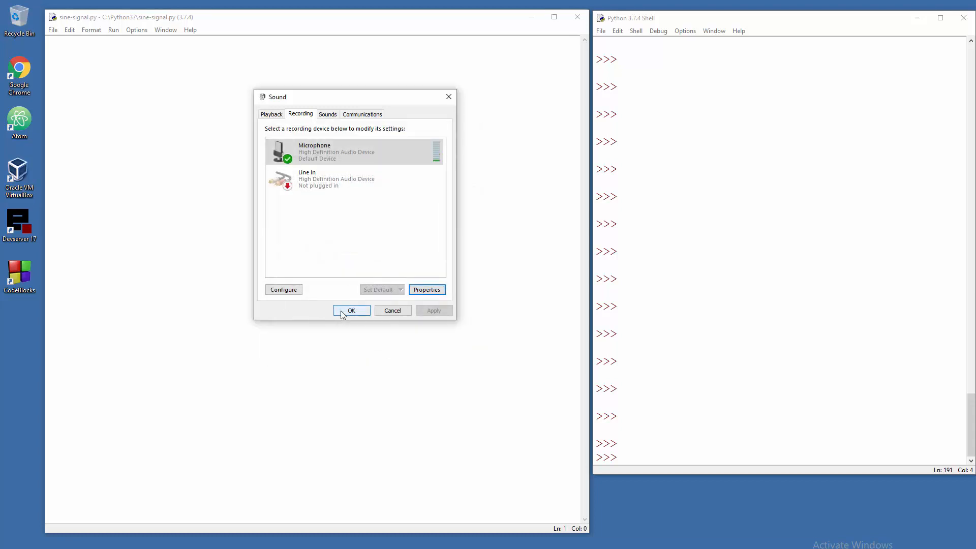
{"action": "left_click", "coordinate": [351, 310]}
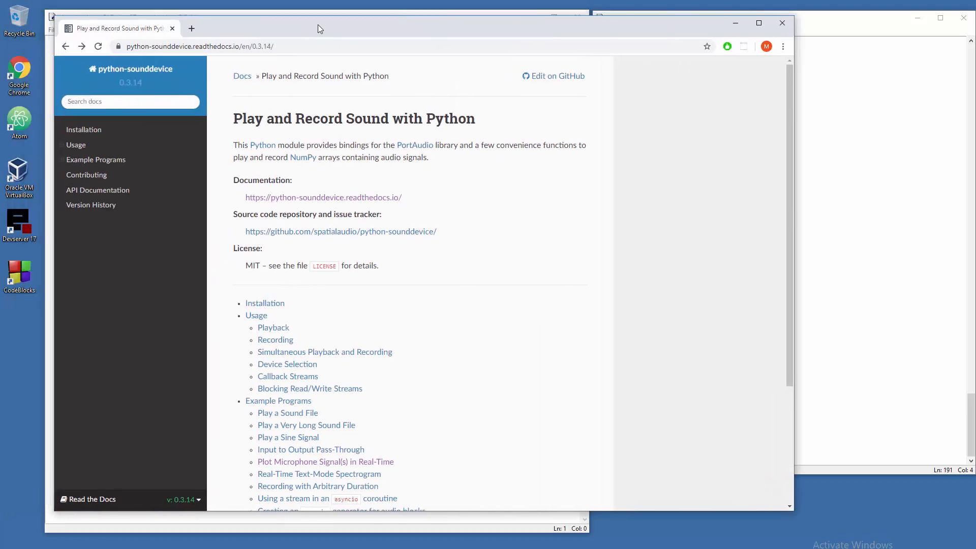
{"action": "mouse_move", "coordinate": [149, 82]}
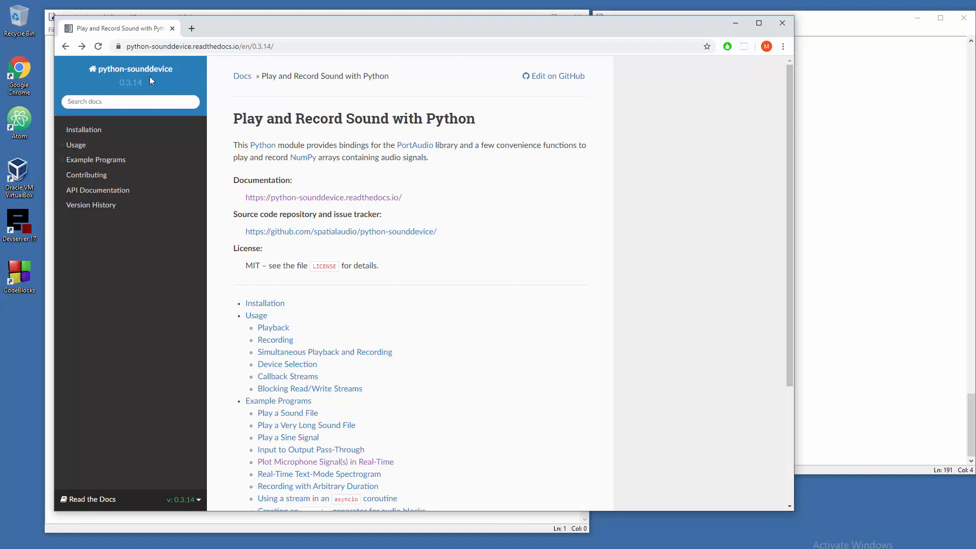
{"action": "mouse_move", "coordinate": [247, 136]}
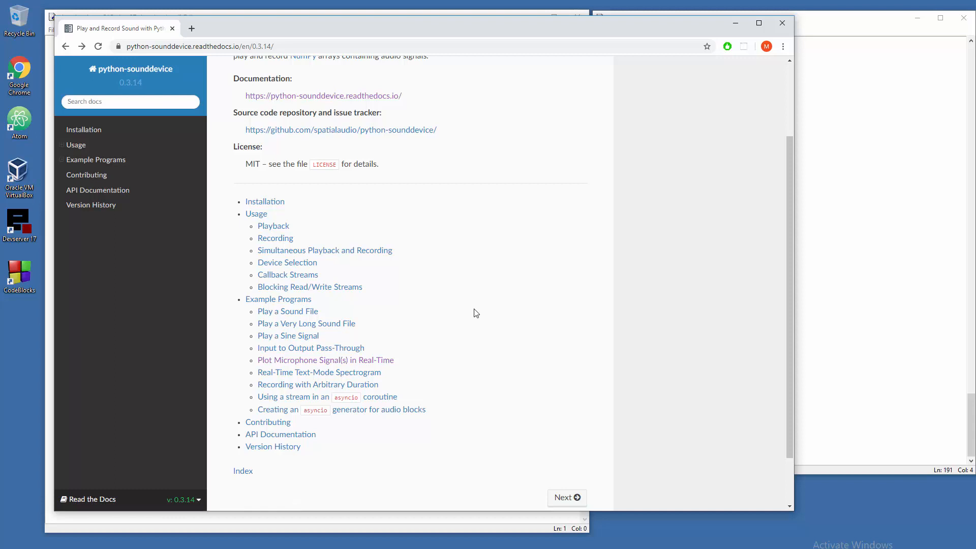
{"action": "mouse_move", "coordinate": [344, 354]}
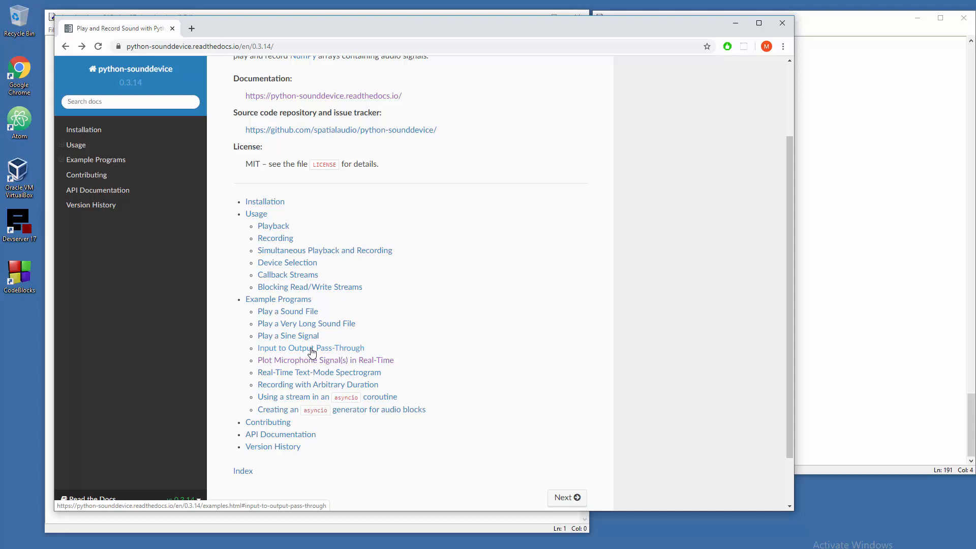
Open the Input to Output Pass-Through example and select its wire.py code to copy
{"action": "left_click", "coordinate": [311, 347]}
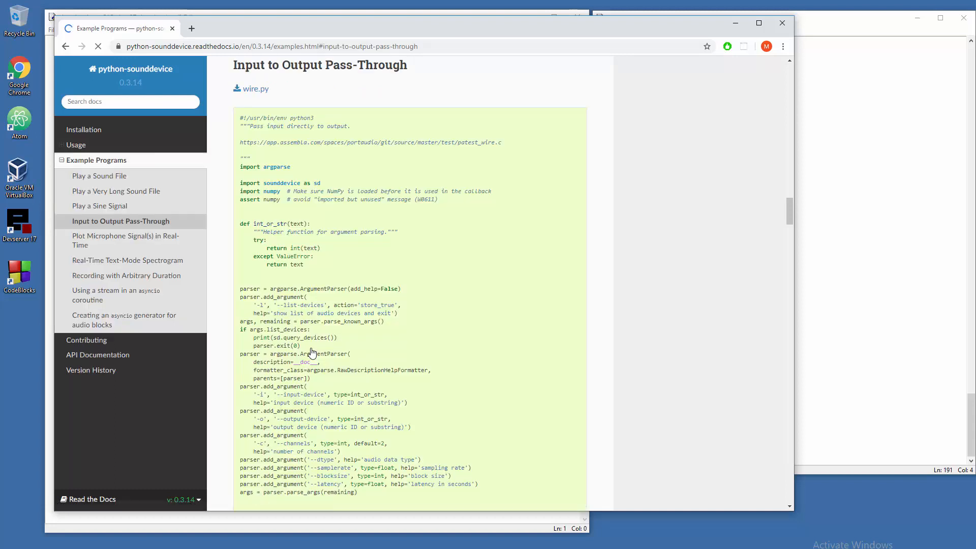
{"action": "double_click", "coordinate": [252, 126]}
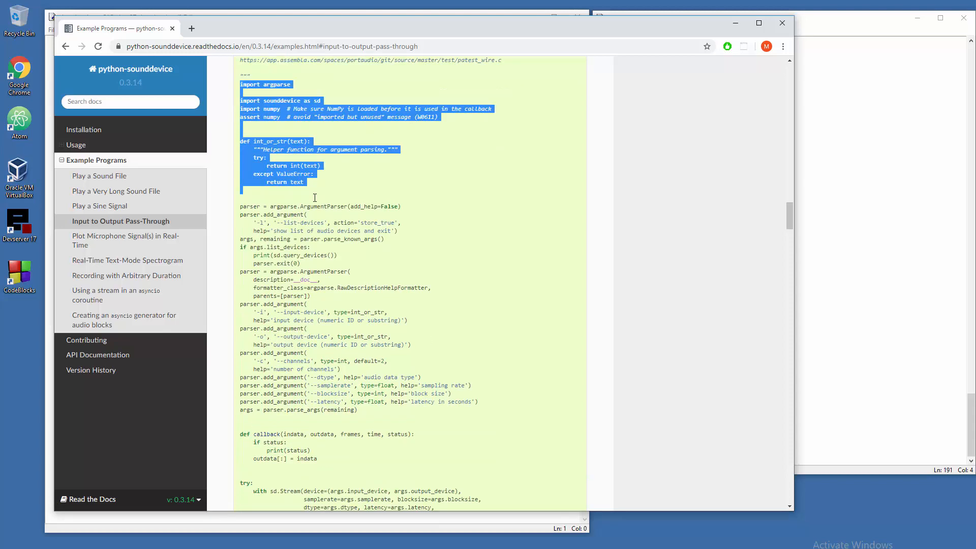
{"action": "scroll", "scroll_direction": "down", "scroll_amount": 3}
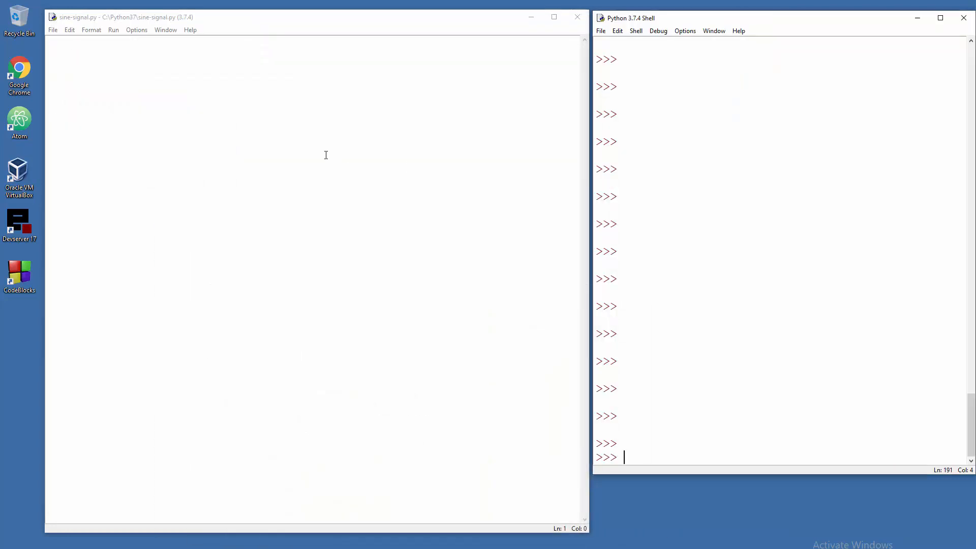
Paste the pass-through code into sine-signal.py and run it as a module
{"action": "right_click", "coordinate": [339, 136]}
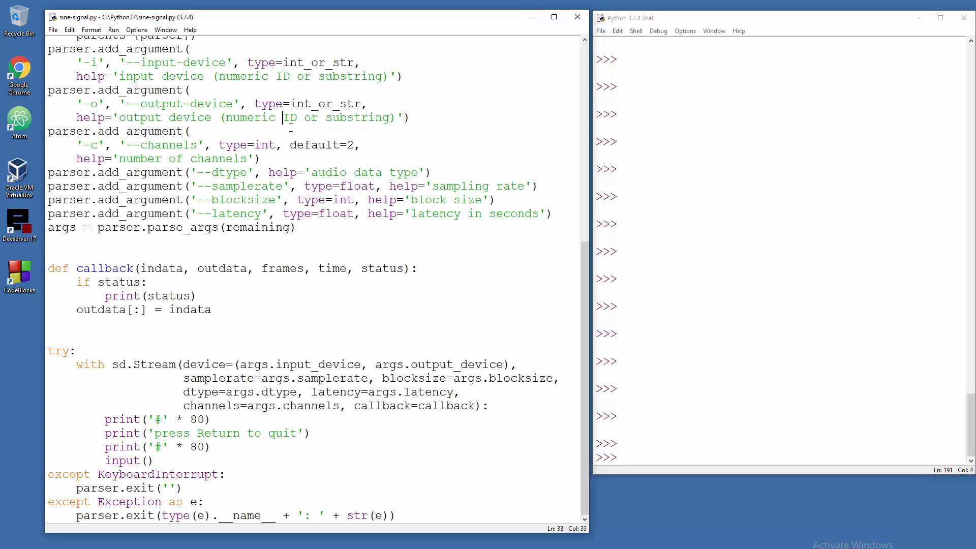
{"action": "left_click", "coordinate": [113, 29]}
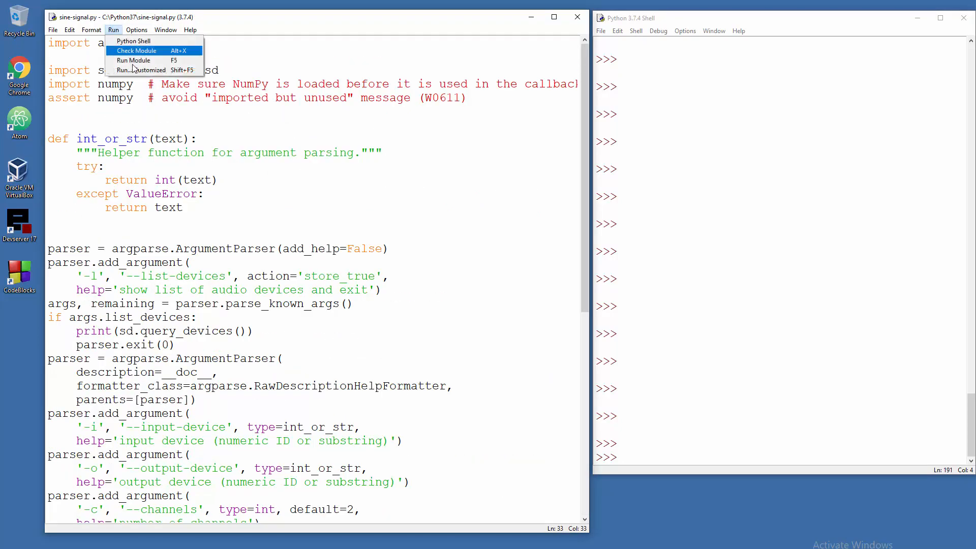
{"action": "left_click", "coordinate": [133, 60]}
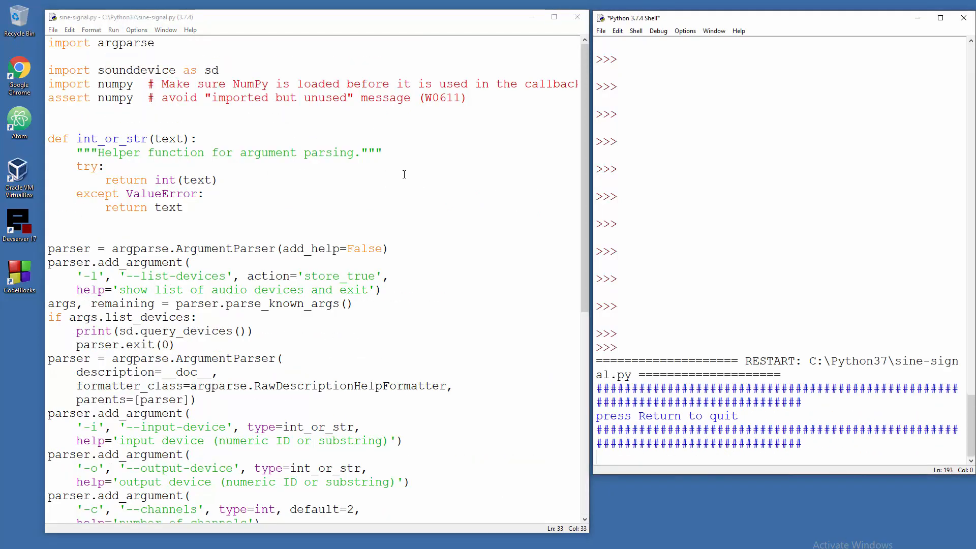
{"action": "mouse_move", "coordinate": [435, 212]}
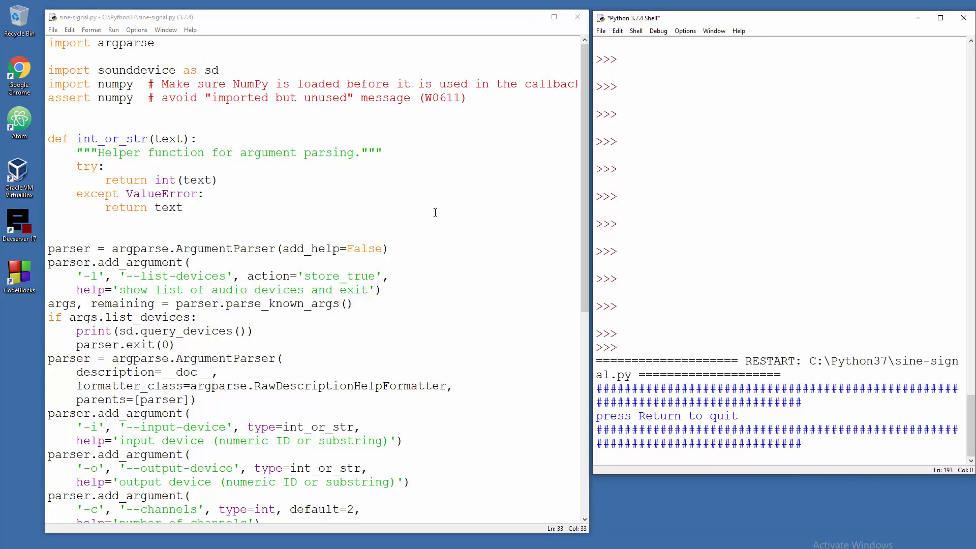
{"action": "mouse_move", "coordinate": [513, 262]}
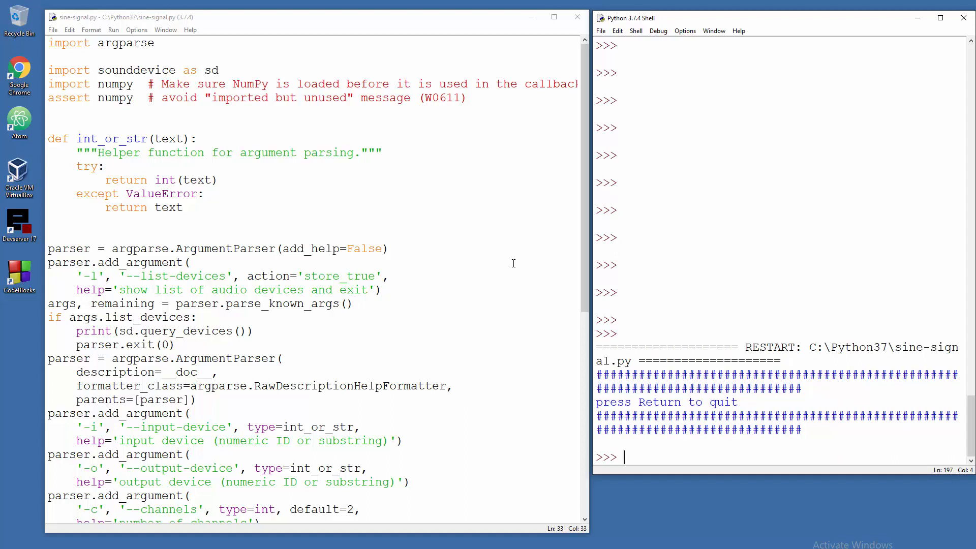
{"action": "mouse_move", "coordinate": [436, 272]}
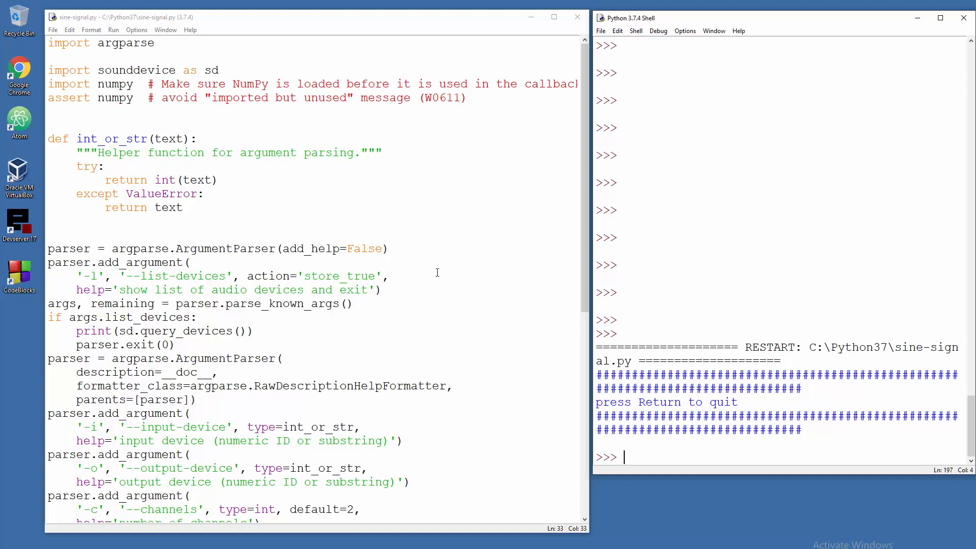
{"action": "mouse_move", "coordinate": [410, 256]}
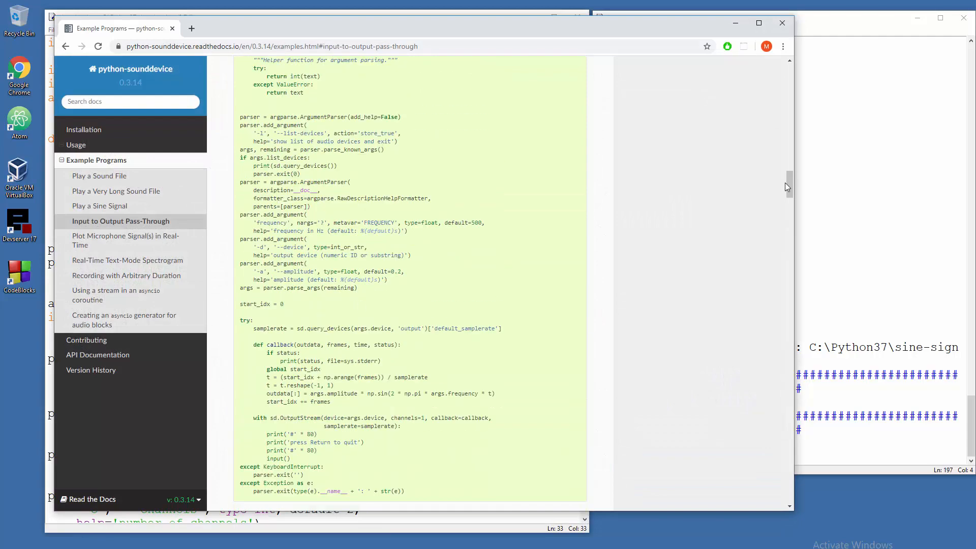
Return to the docs home page and reopen the Example Programs section
{"action": "scroll", "scroll_direction": "up", "scroll_amount": 3}
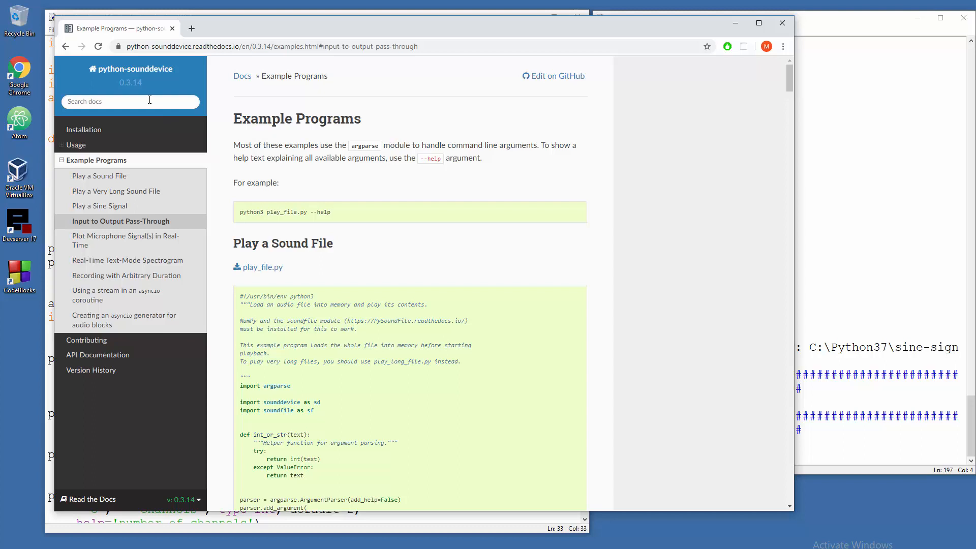
{"action": "left_click", "coordinate": [130, 68]}
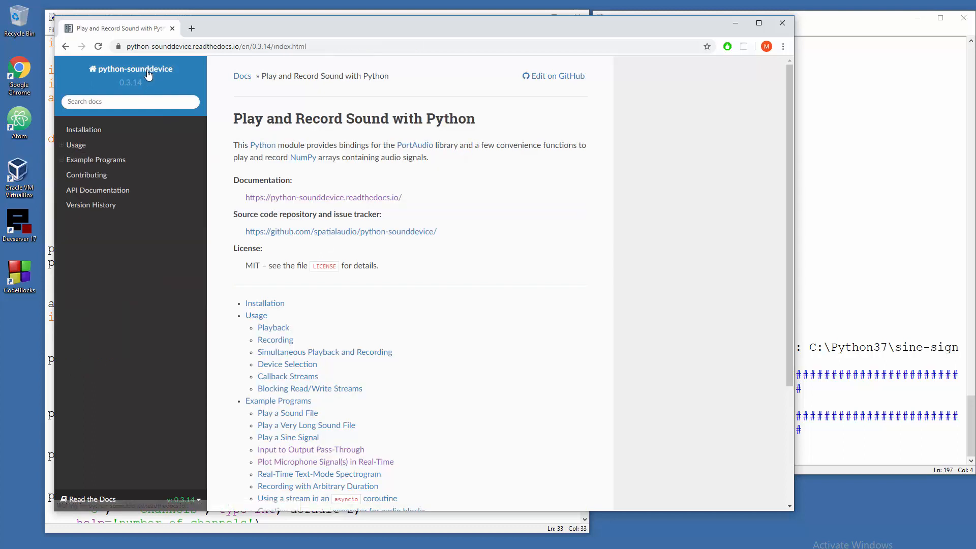
{"action": "mouse_move", "coordinate": [130, 69]}
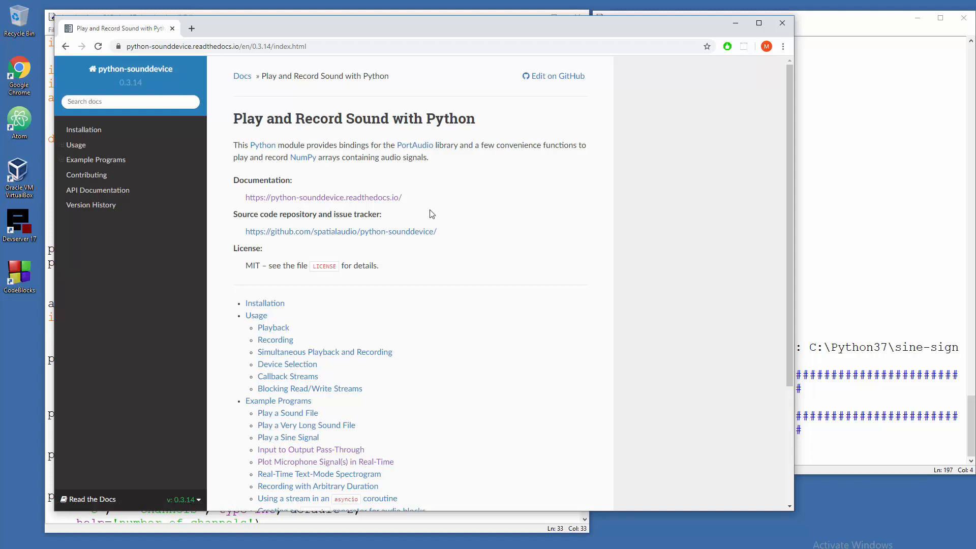
{"action": "scroll", "scroll_direction": "down", "scroll_amount": 3}
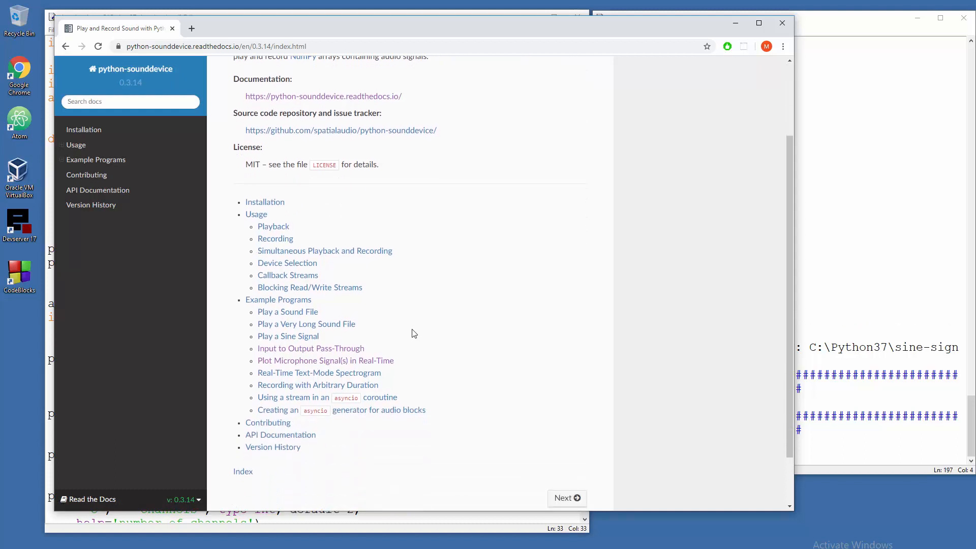
{"action": "left_click", "coordinate": [310, 348]}
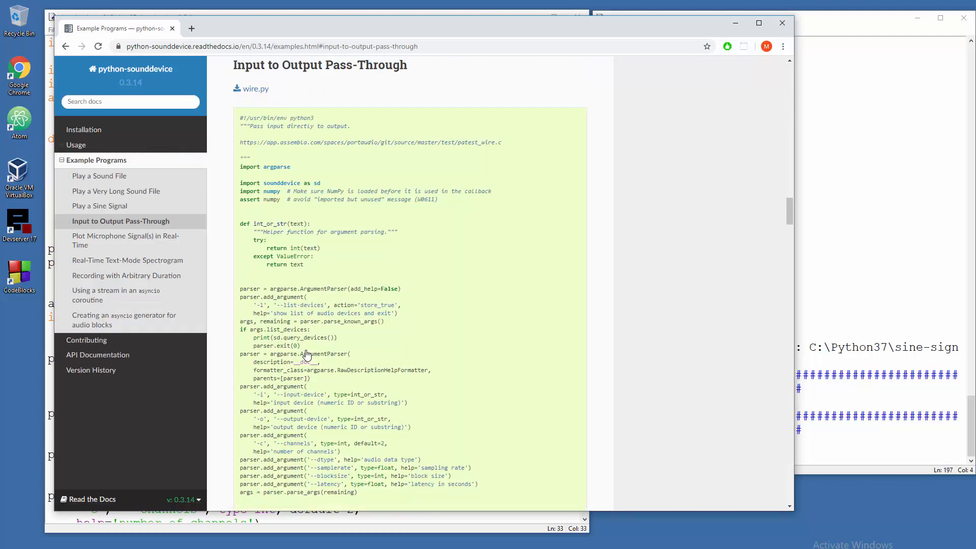
{"action": "mouse_move", "coordinate": [342, 260]}
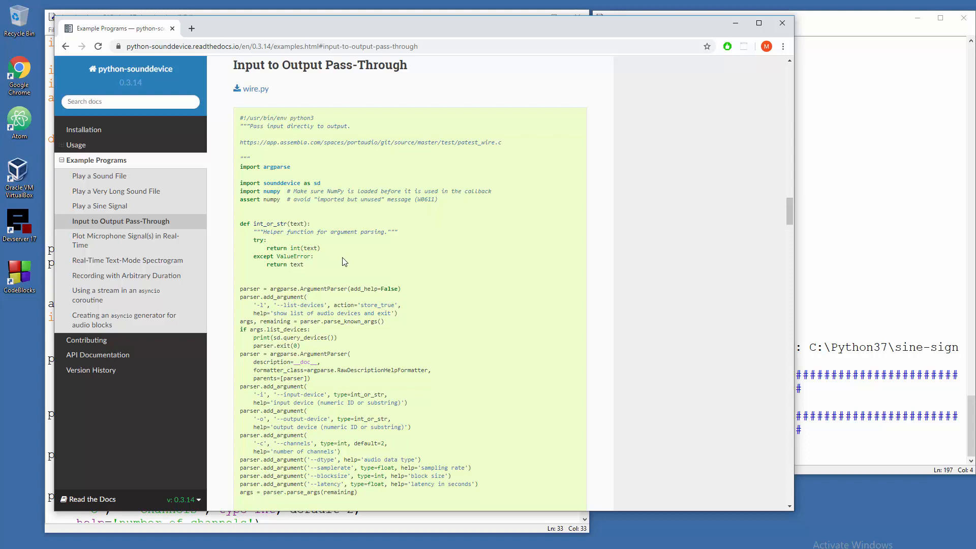
Open the Plot Microphone Signal(s) in Real-Time example and scroll through its code
{"action": "scroll", "scroll_direction": "down", "scroll_amount": 3}
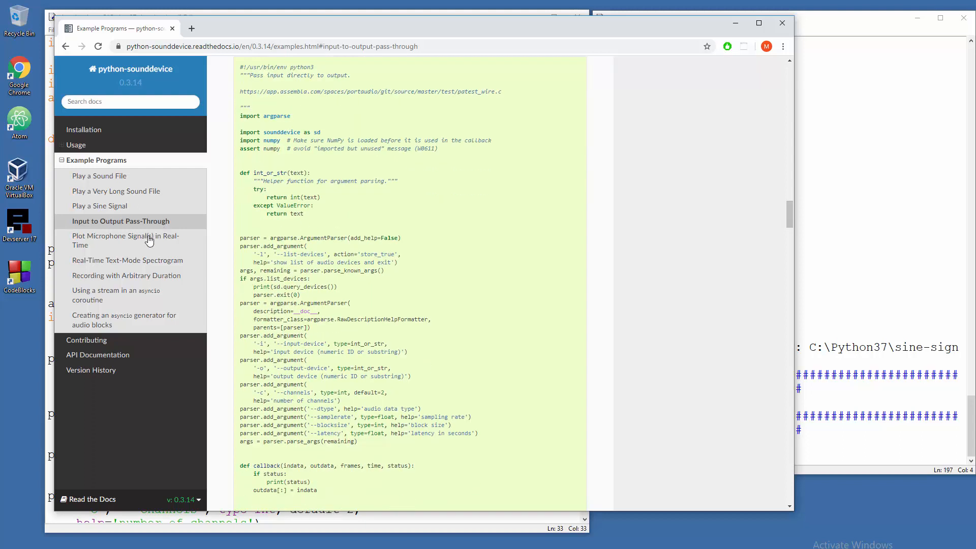
{"action": "left_click", "coordinate": [125, 239]}
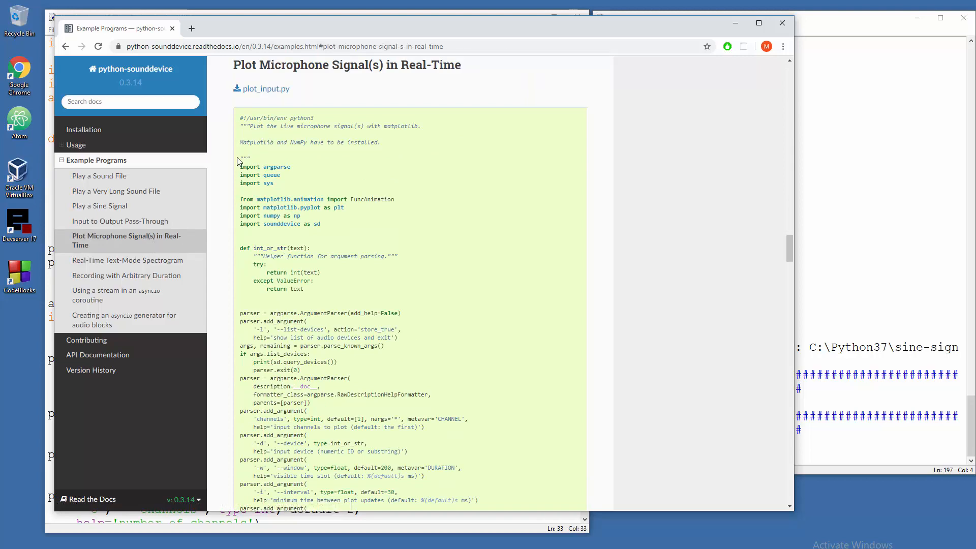
{"action": "scroll", "scroll_direction": "down", "scroll_amount": 3}
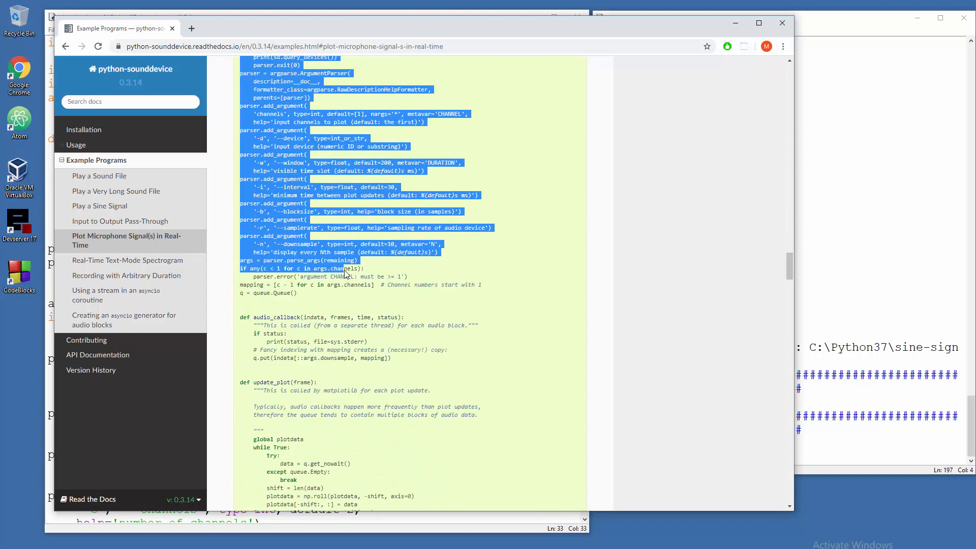
{"action": "scroll", "scroll_direction": "down", "scroll_amount": 3}
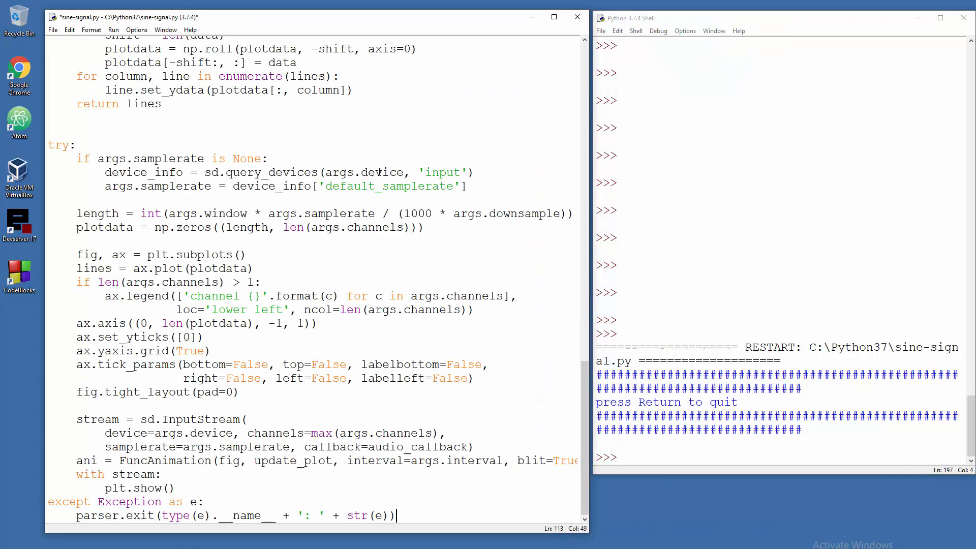
Run sine-signal.py, move the live Figure 1 waveform window aside, then close it
{"action": "left_click", "coordinate": [114, 30]}
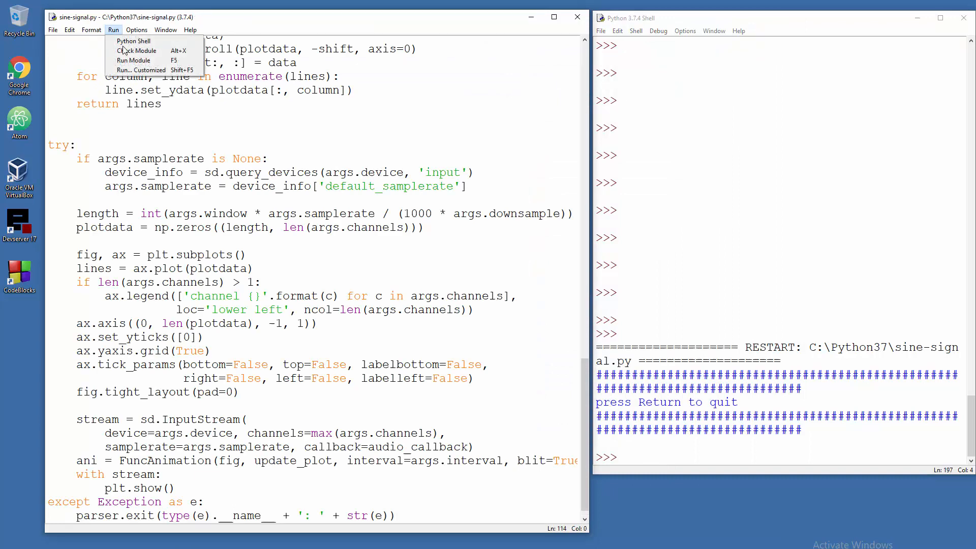
{"action": "left_click", "coordinate": [134, 60]}
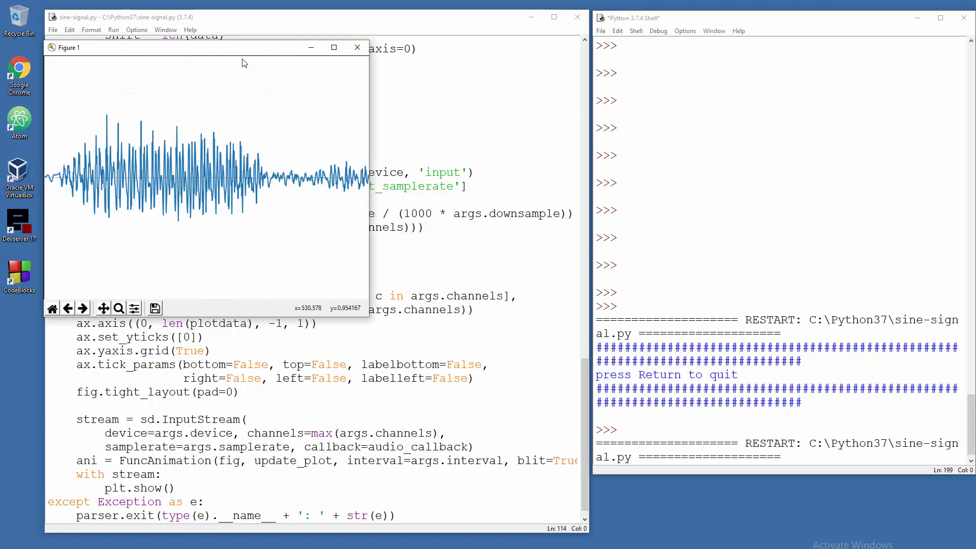
{"action": "left_click_drag", "start_coordinate": [187, 47], "coordinate": [268, 55]}
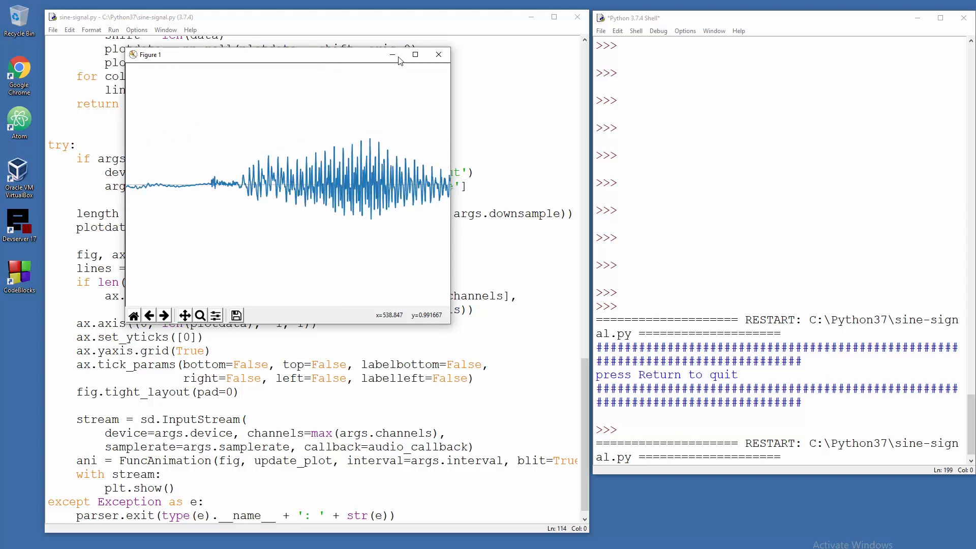
{"action": "left_click", "coordinate": [438, 55]}
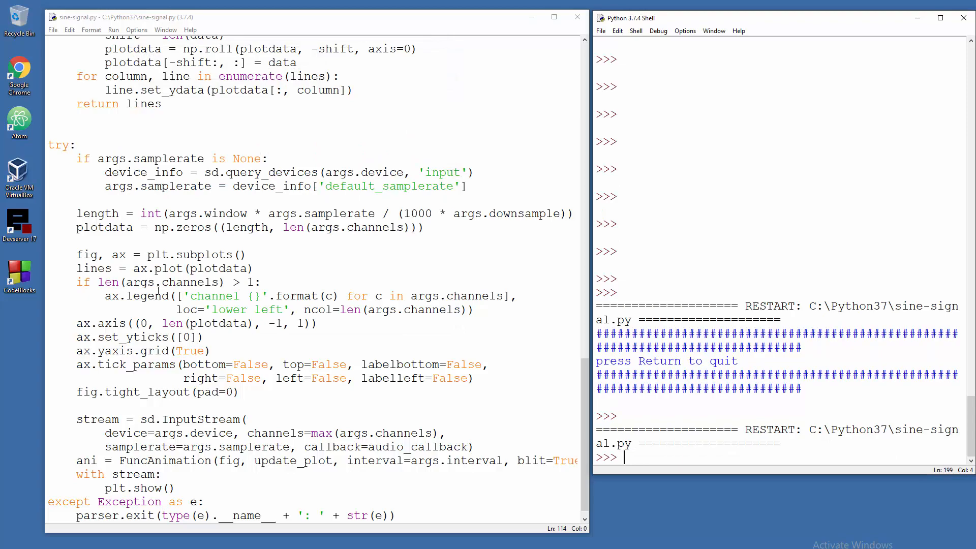